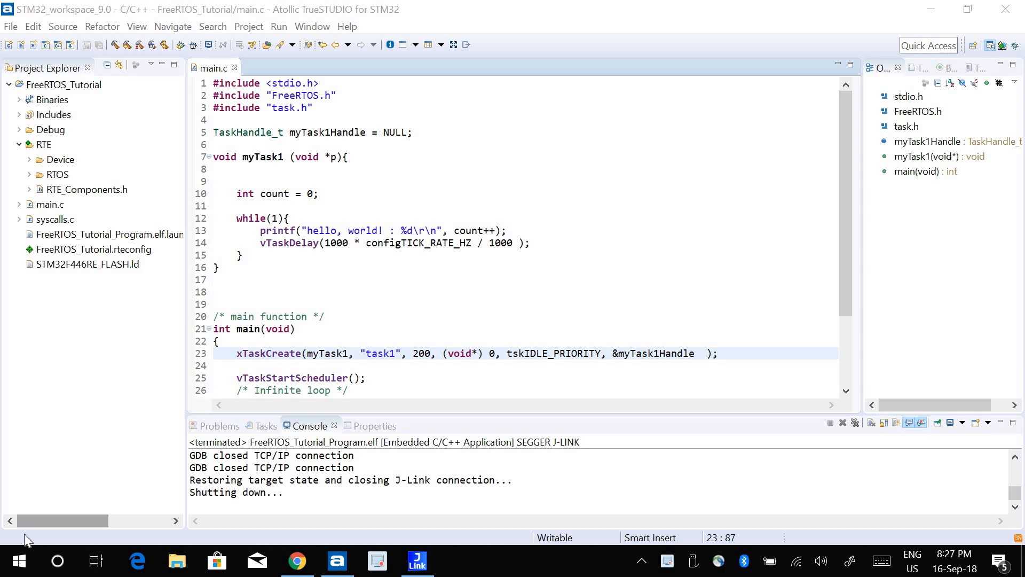
mouse_move(286, 139)
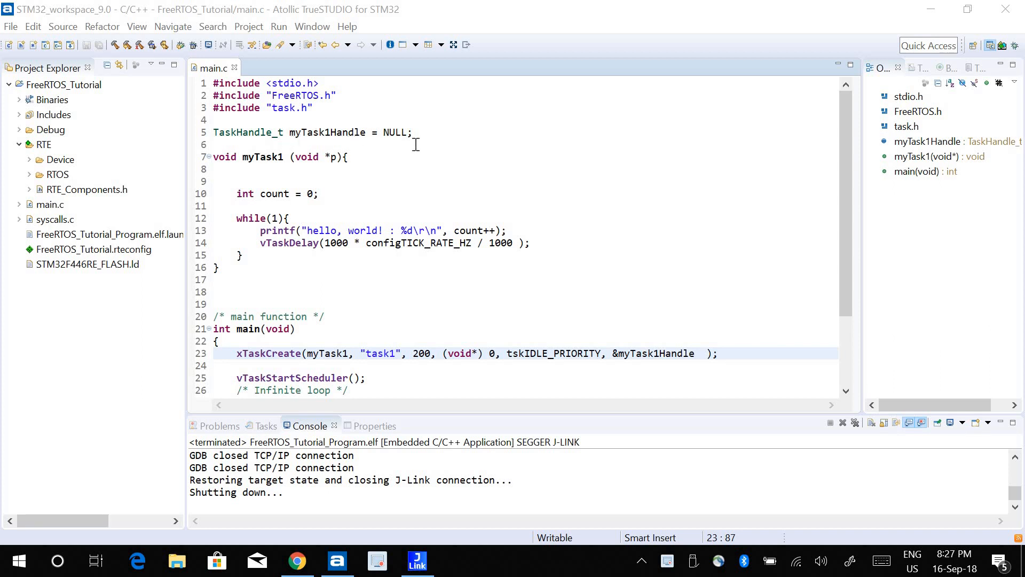
Duplicate the TaskHandle_t declaration and rename the copy to myTask2Handle
triple_click(313, 133)
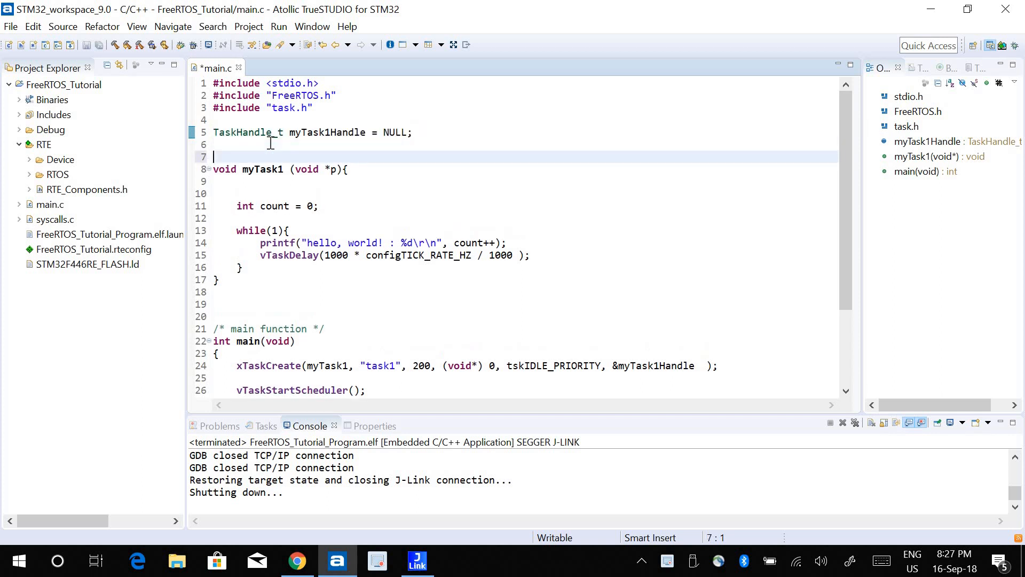
type("TaskHandle_t myTask1Handle = NULL;")
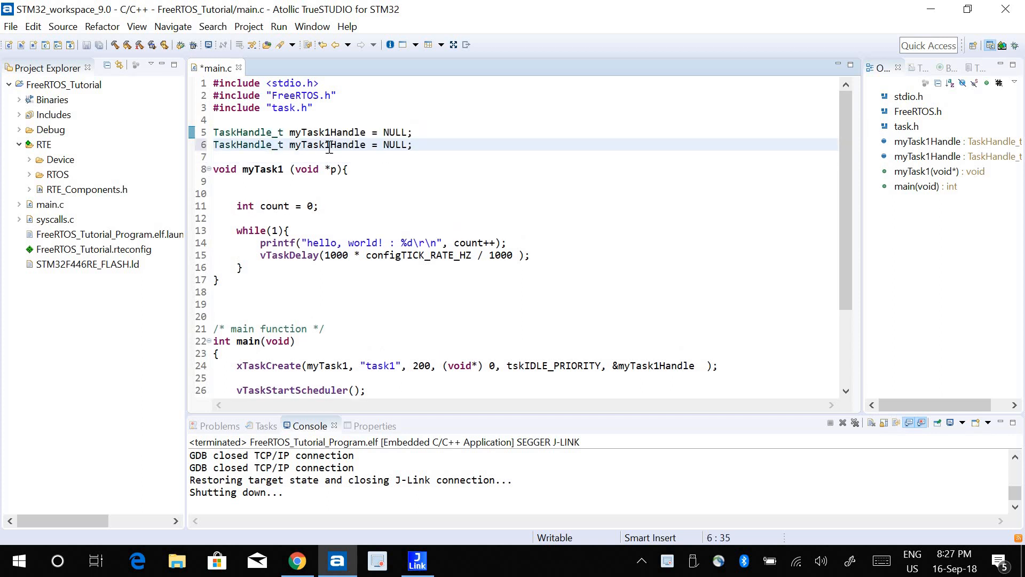
type("myTask2Handle")
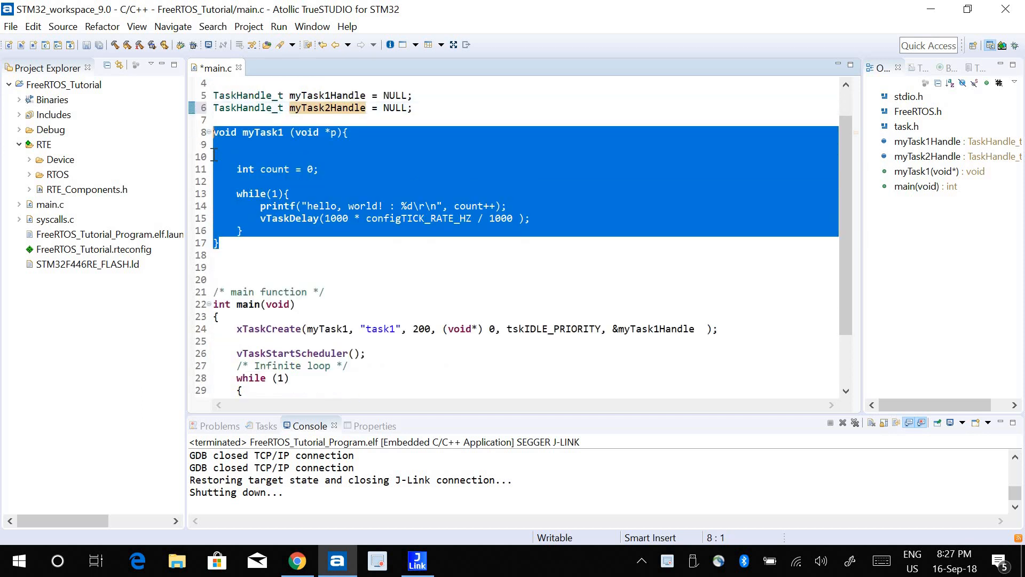
Paste a copy of myTask1 as myTask2 and strip its body down to an empty while(1) loop
key("ctrl+v")
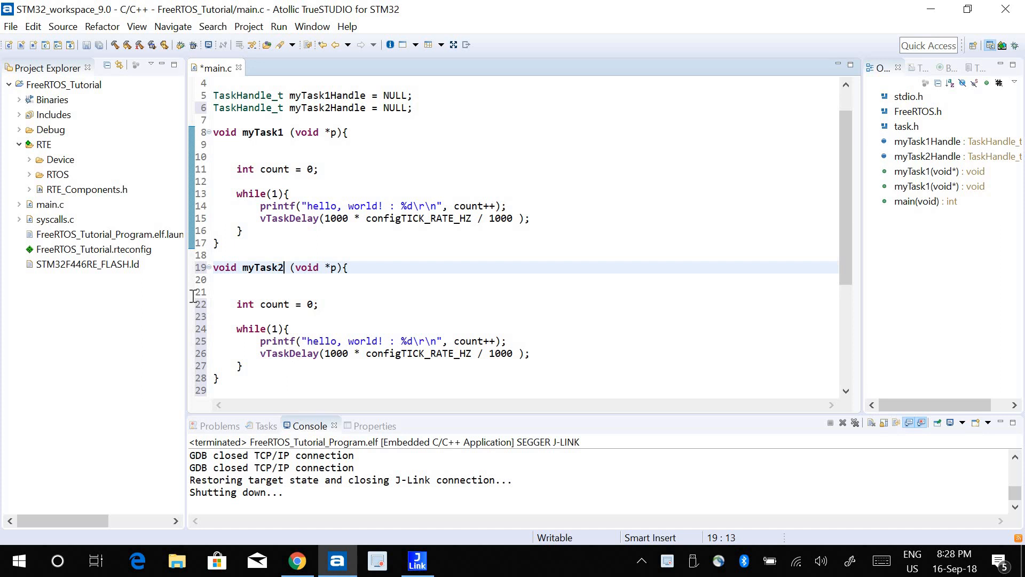
key("Delete")
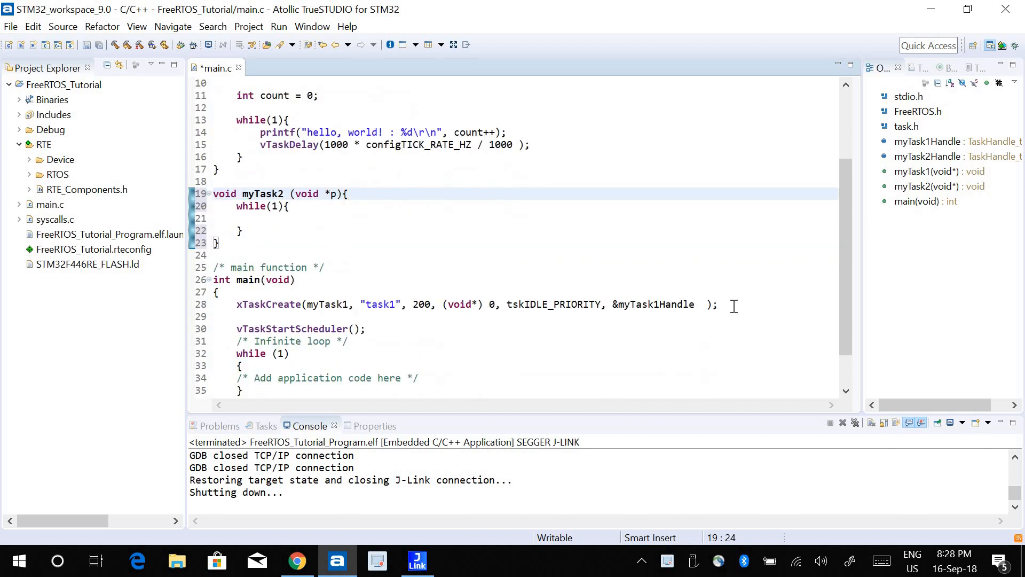
Save main.c and leave blank lines inside myTask2's while loop for new code
triple_click(458, 304)
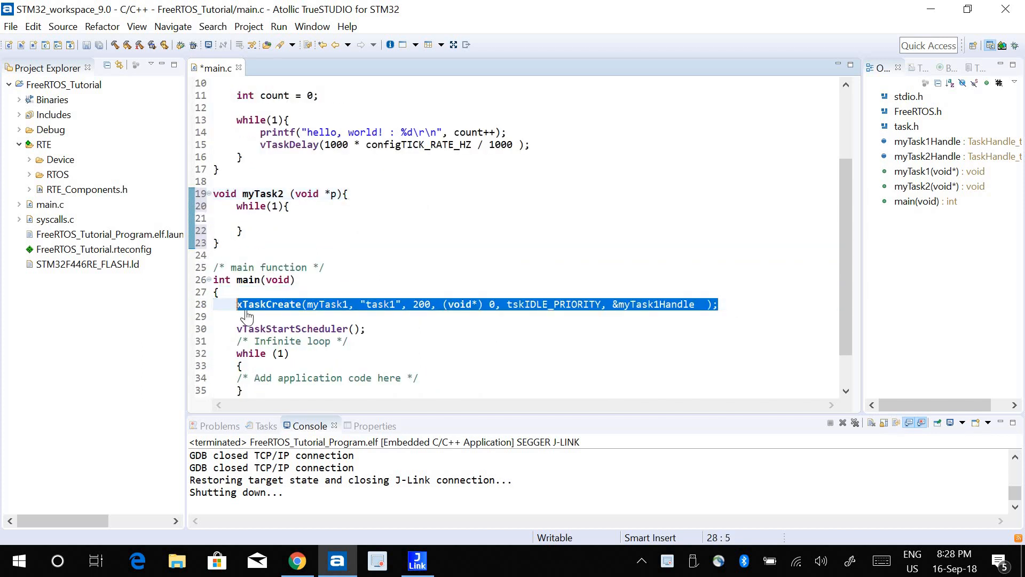
left_click(751, 304)
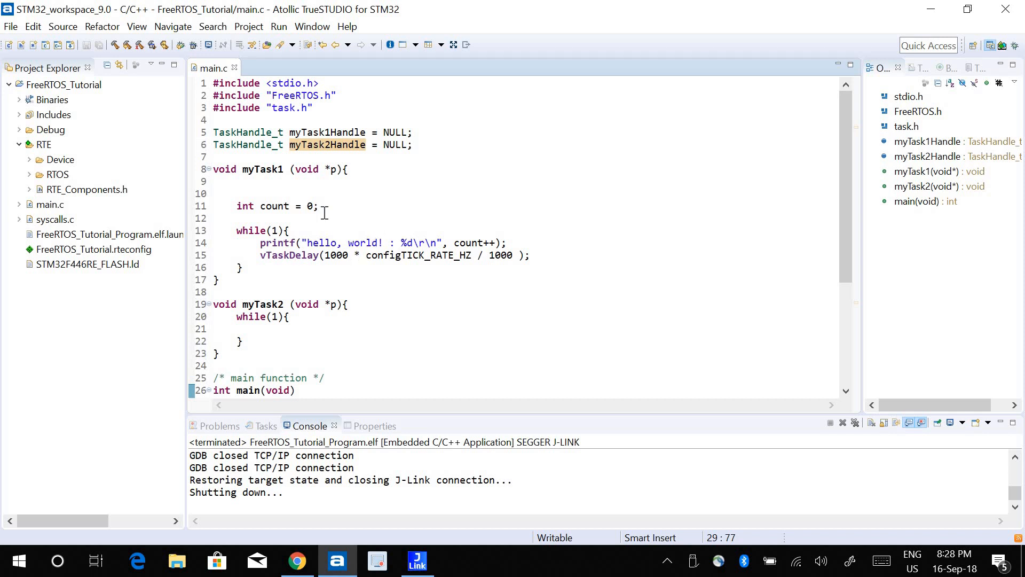
mouse_move(410, 243)
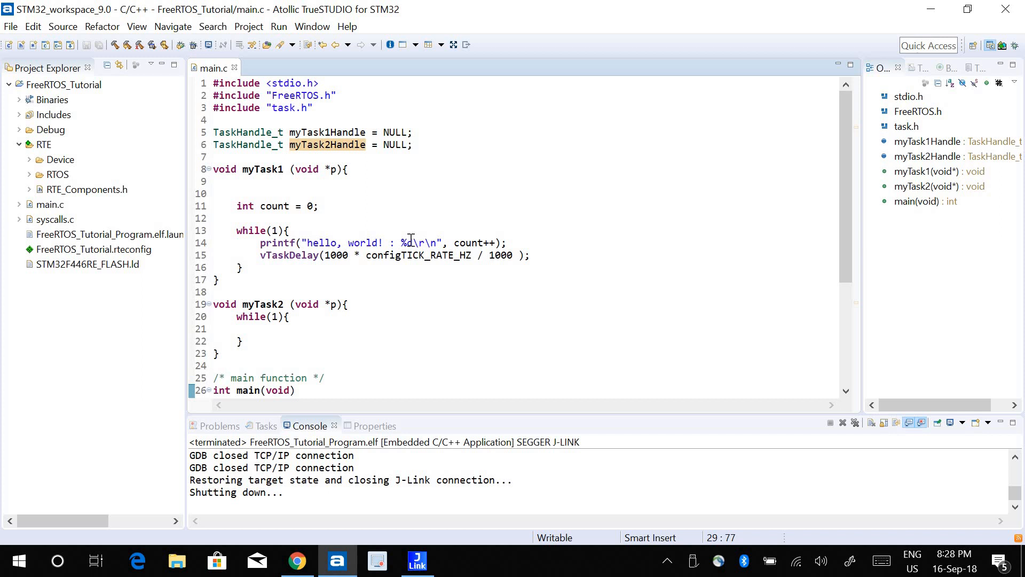
mouse_move(266, 345)
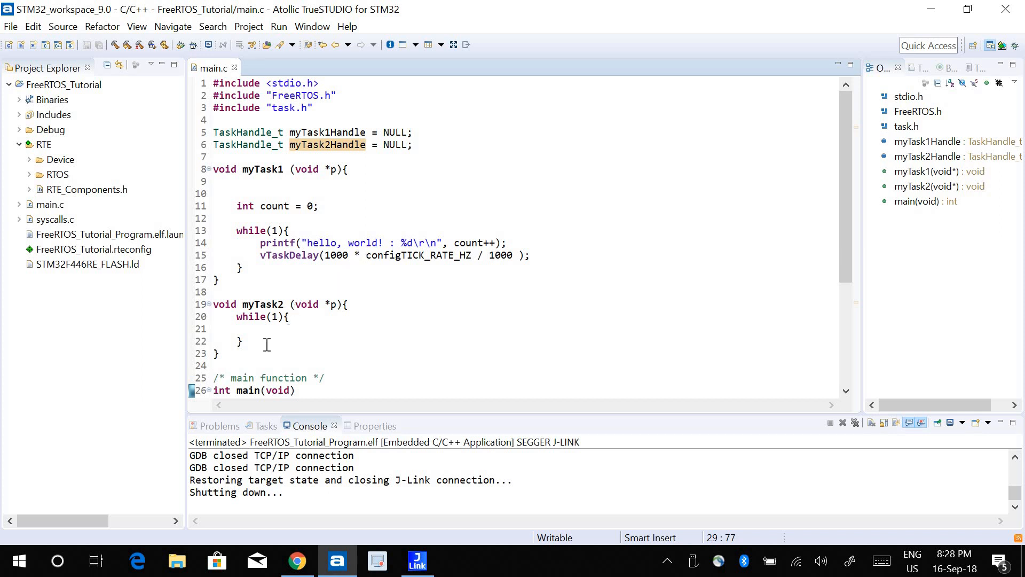
mouse_move(278, 358)
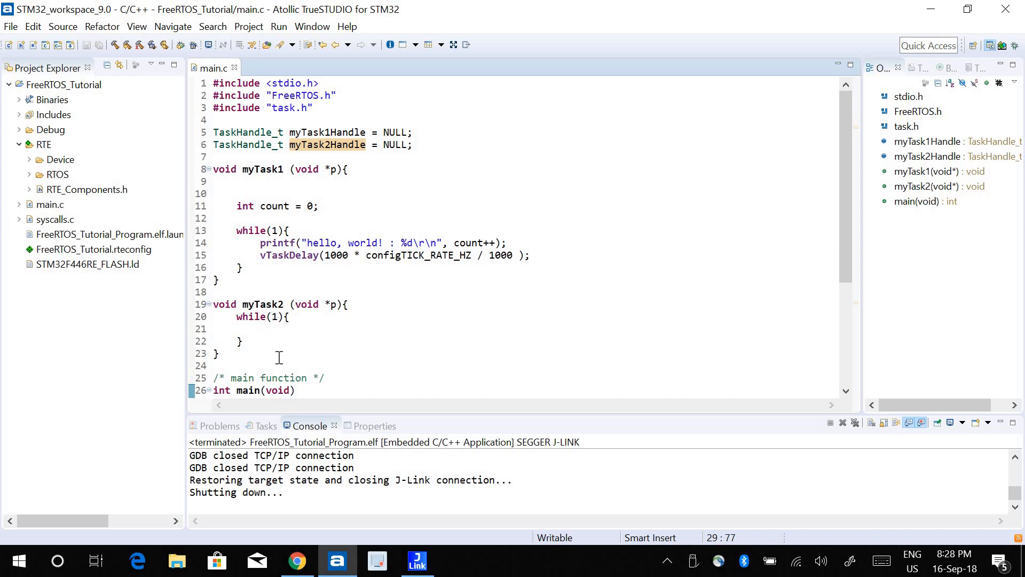
mouse_move(264, 247)
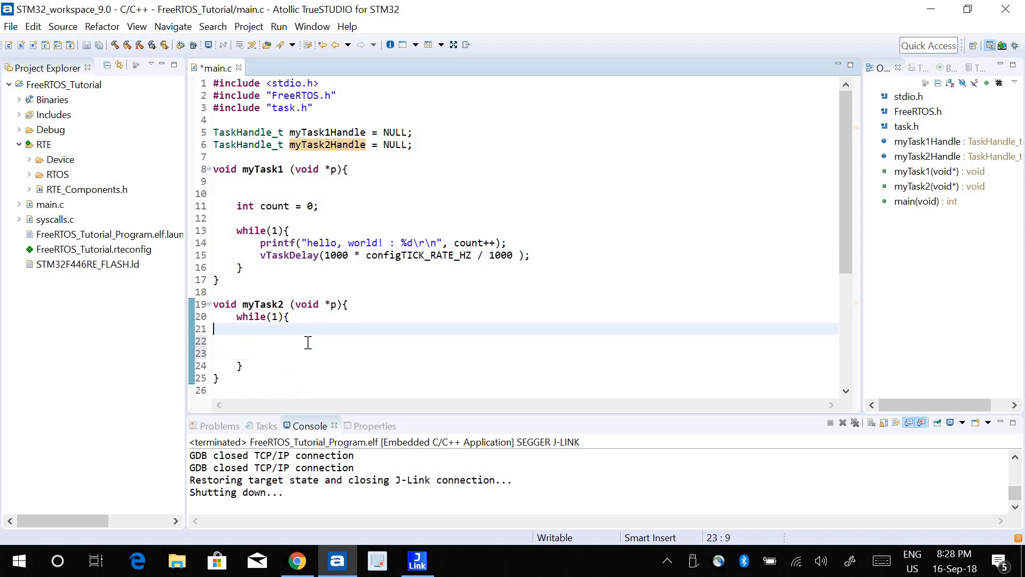
Add vTaskSuspend(myTask1Handle); as the first call in myTask2's loop
left_click(295, 341)
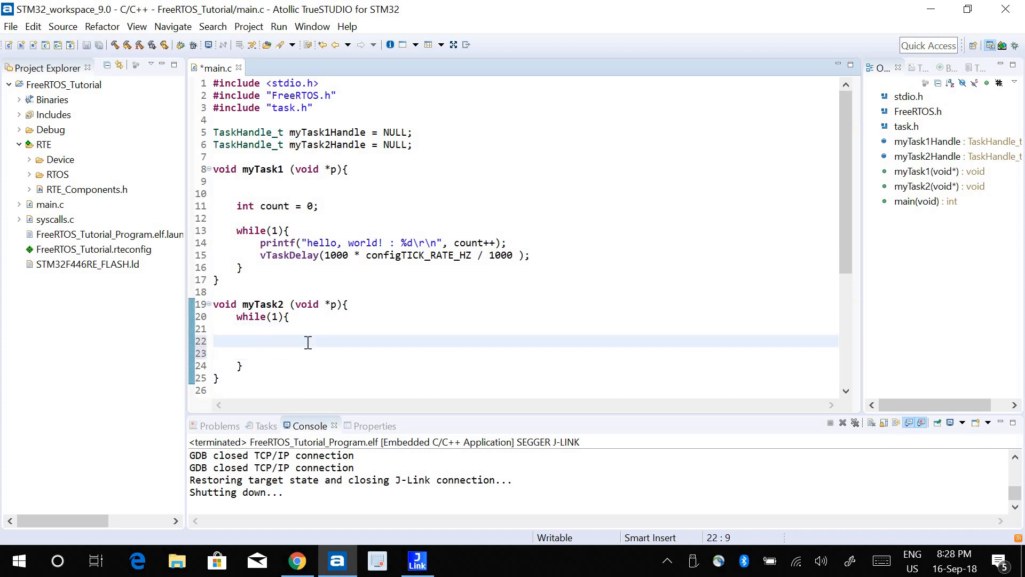
type("vTaskS")
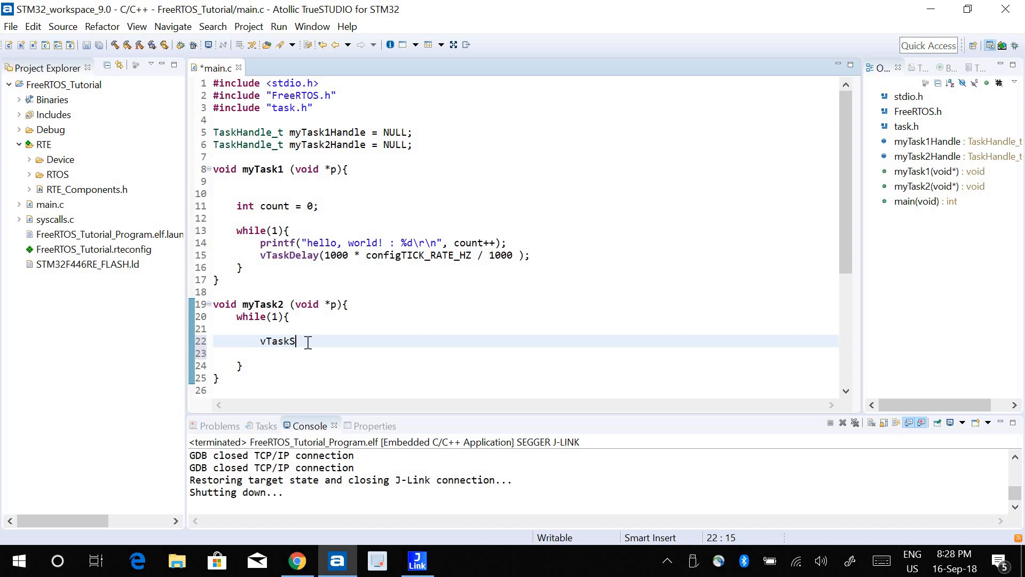
type("uspend( )")
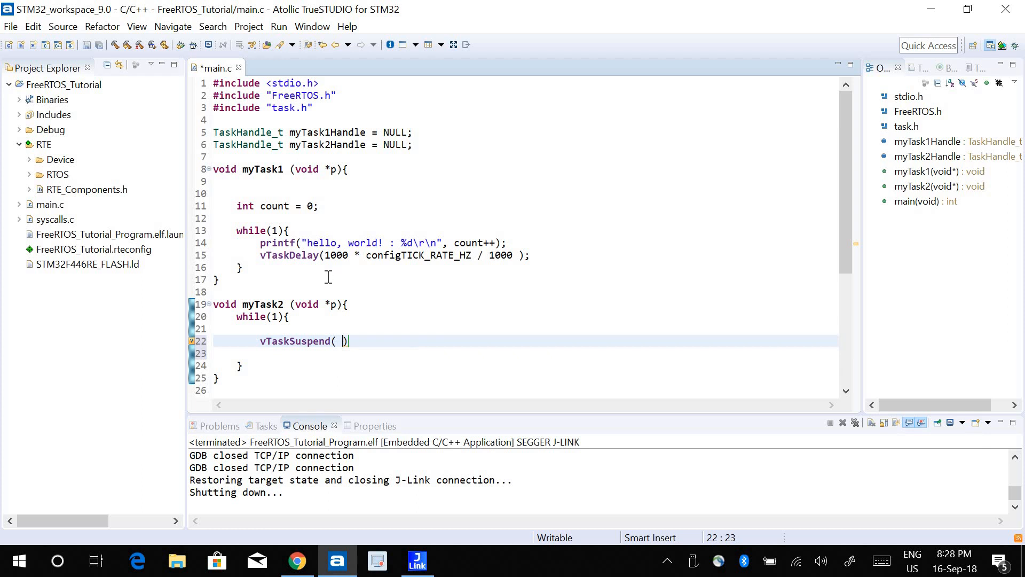
mouse_move(313, 150)
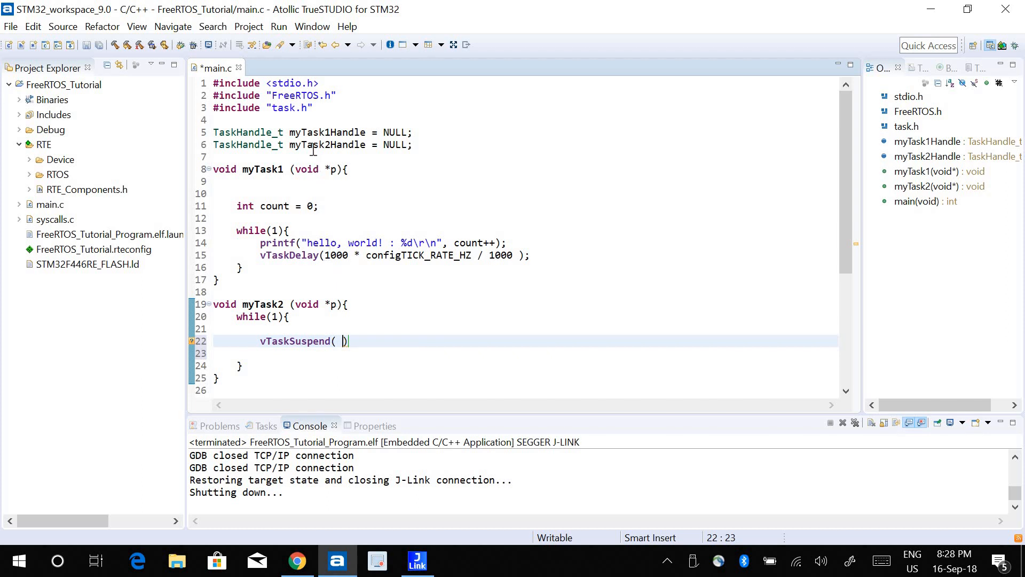
double_click(327, 132)
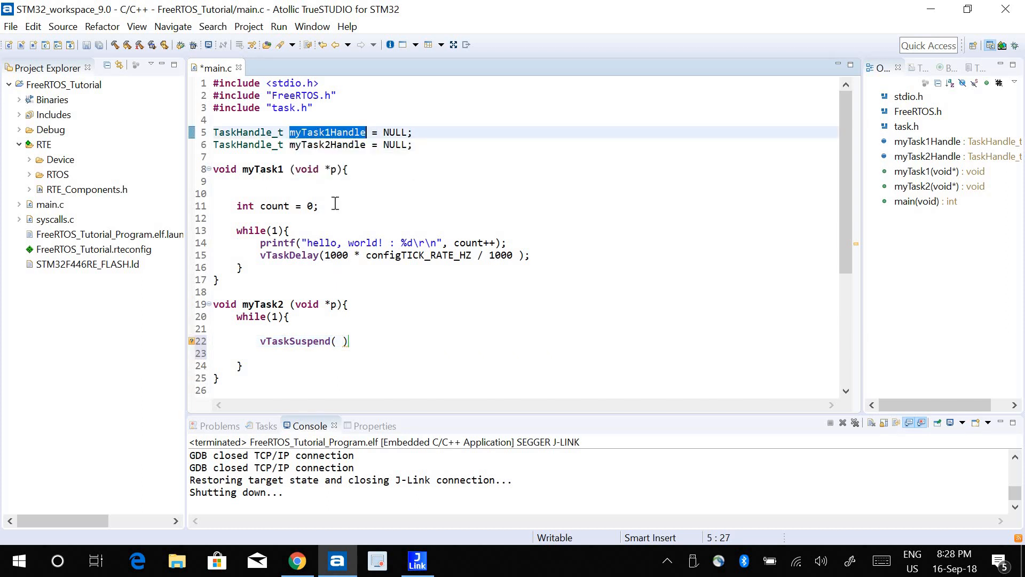
type("myTask1Handle")
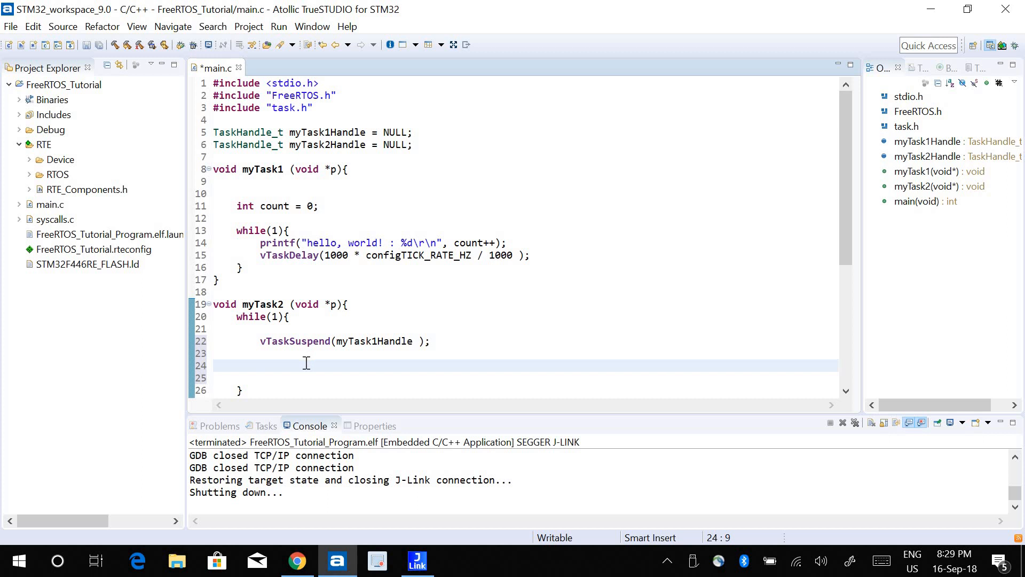
Add vTaskResume(myTask1Handle); after it and tidy the spacing of both calls
type("vTaskR")
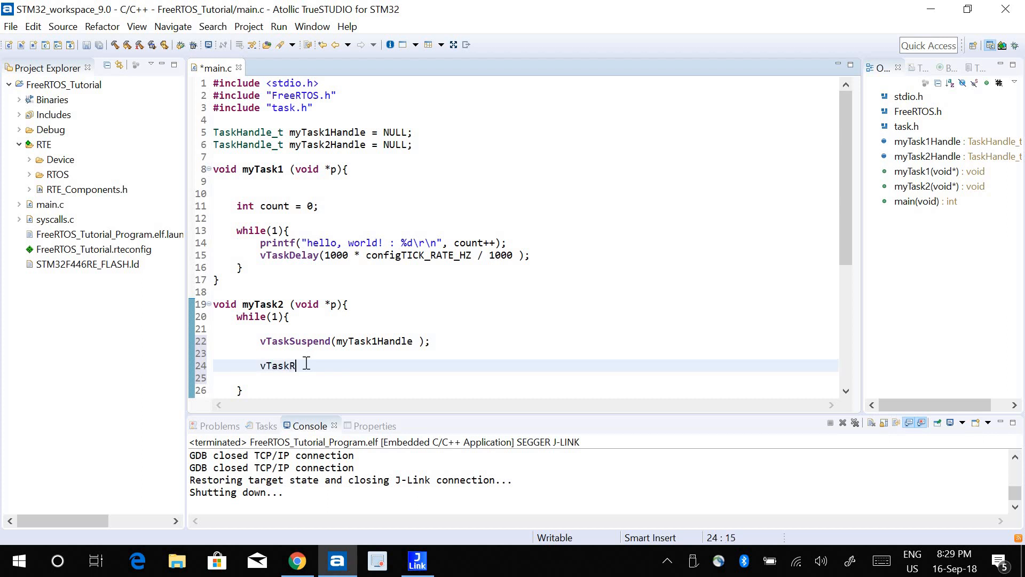
type("esume( )")
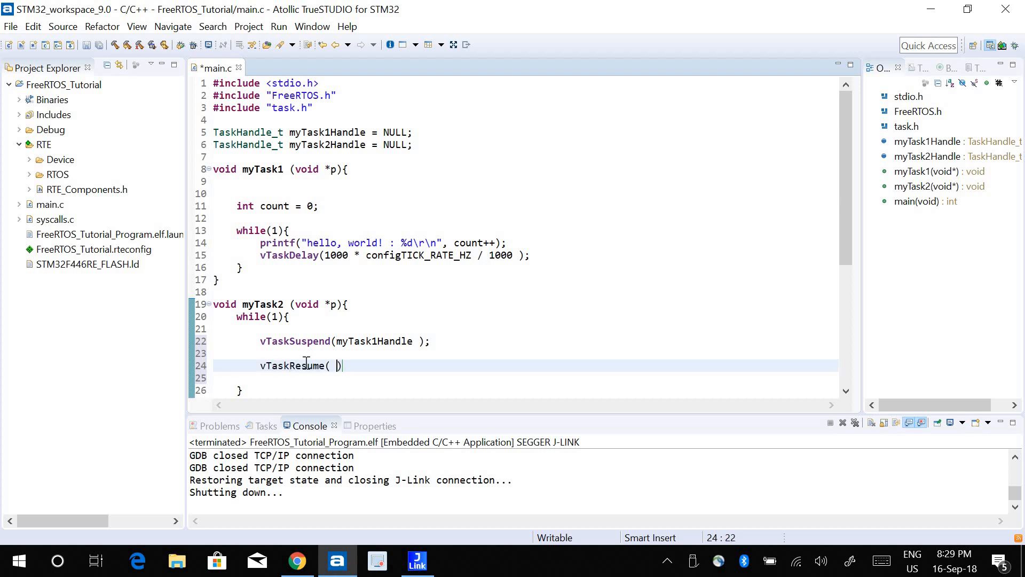
type("myTask1Handle);")
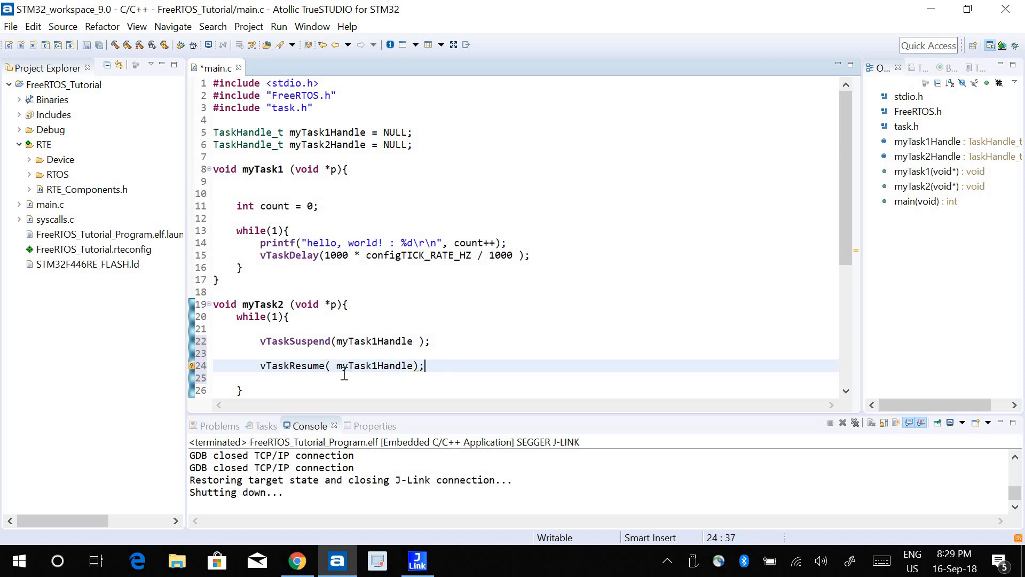
left_click(420, 341)
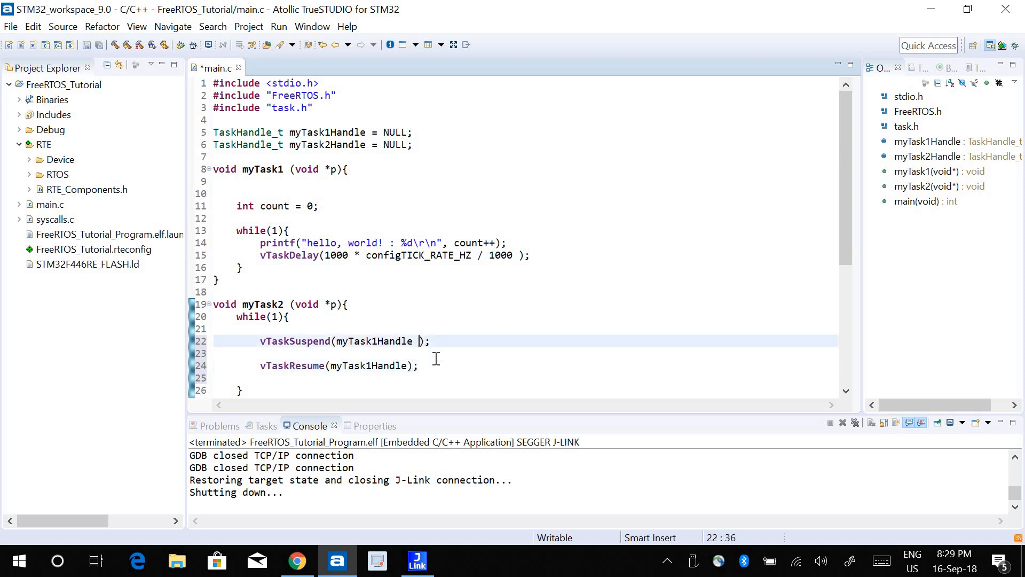
left_click(274, 329)
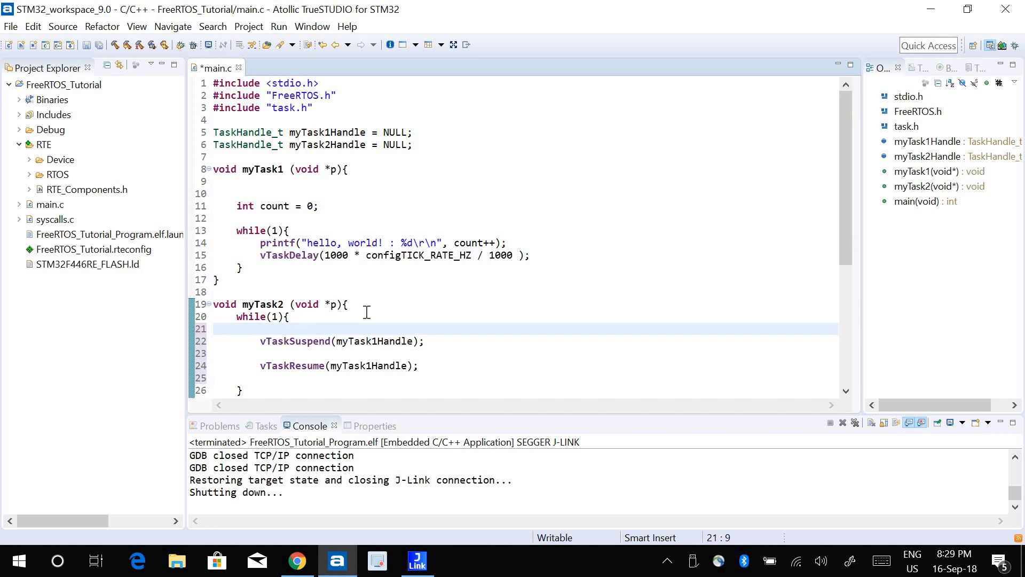
mouse_move(532, 254)
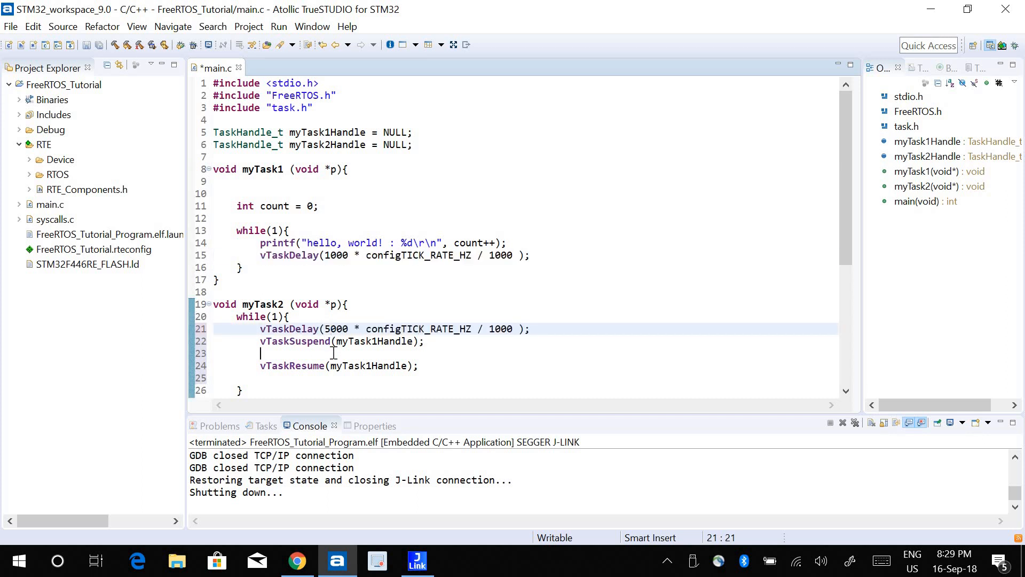
Insert vTaskDelay(... configTICK_RATE_HZ / 1000) calls before the suspend and resume, then save
type("vTaskDelay(1000 * configTICK_RATE_HZ / 1000 );")
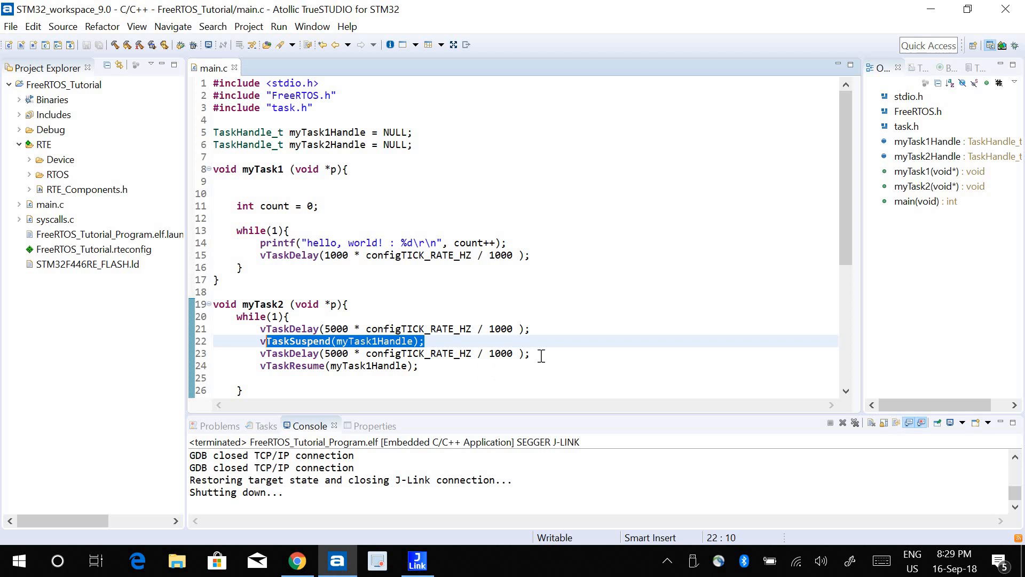
mouse_move(385, 374)
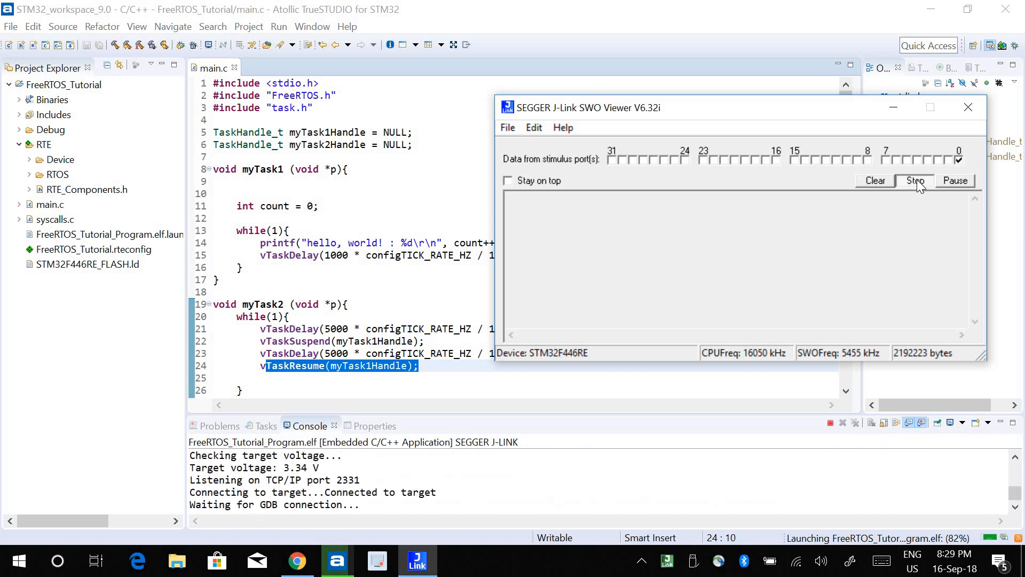
Watch the SWO Viewer print hello, world! lines counting 0 through 4
left_click(916, 180)
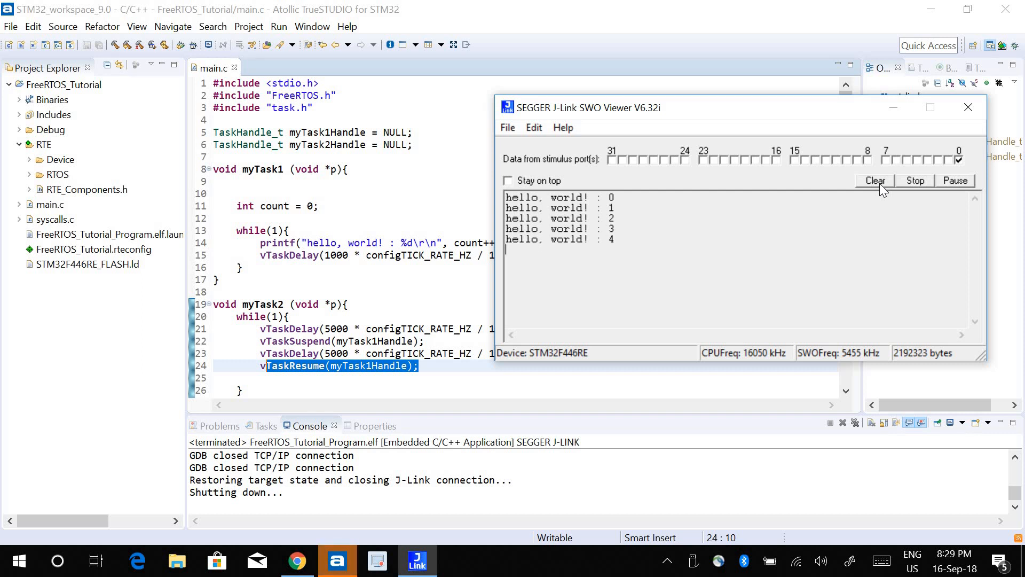
mouse_move(621, 237)
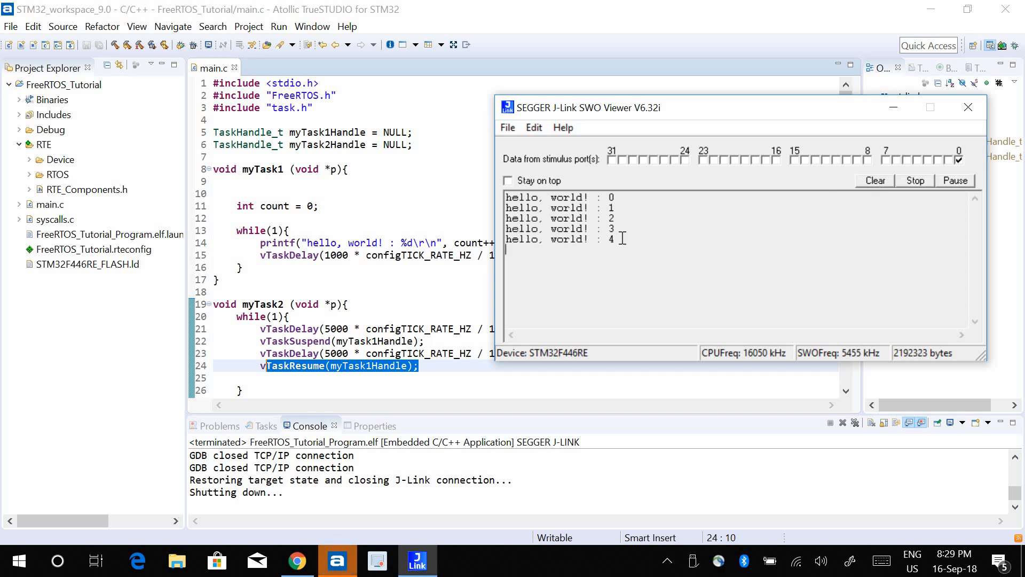